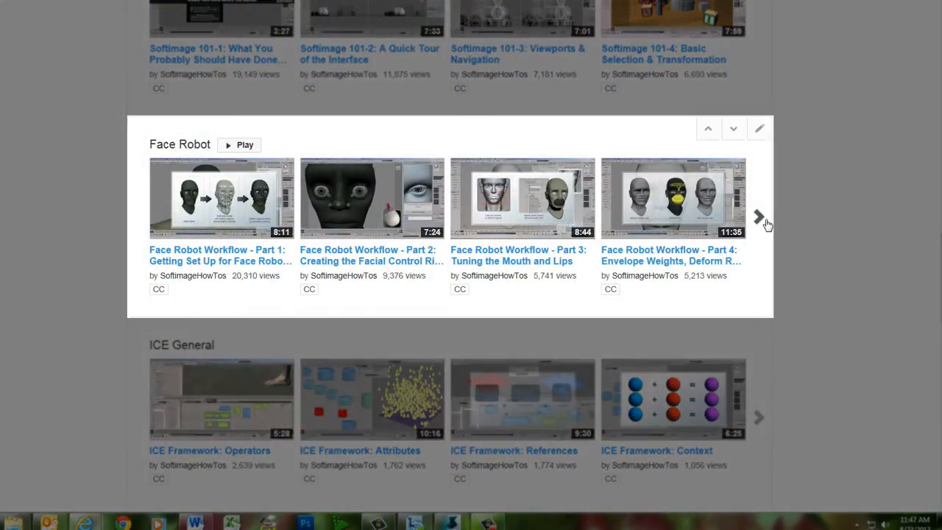
Step: Page the Face Robot playlist shelf three times to reach workflow Parts 8–11
{"action": "left_click", "coordinate": [760, 216]}
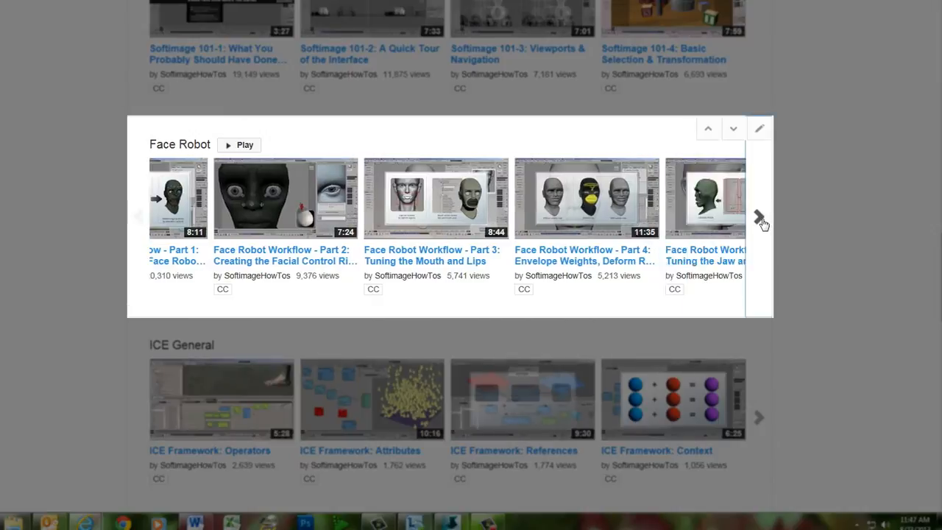
{"action": "left_click", "coordinate": [759, 215]}
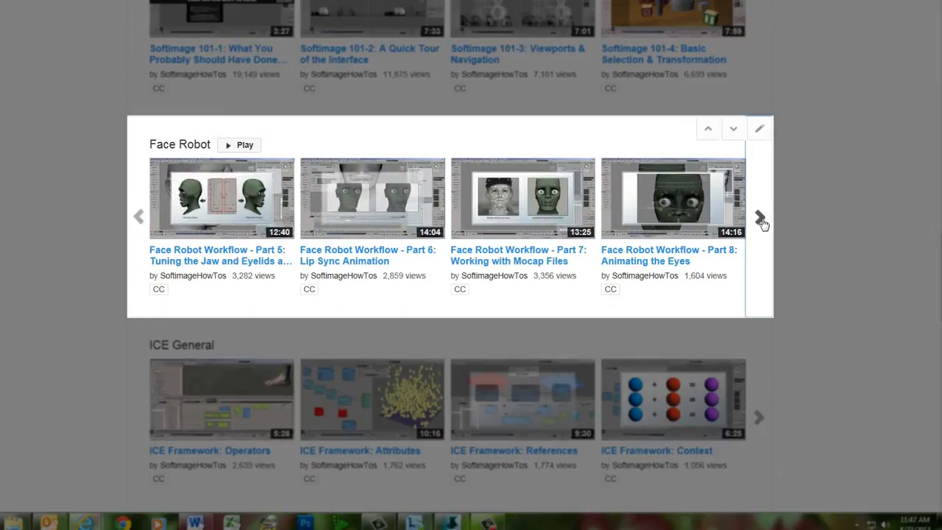
{"action": "left_click", "coordinate": [760, 217]}
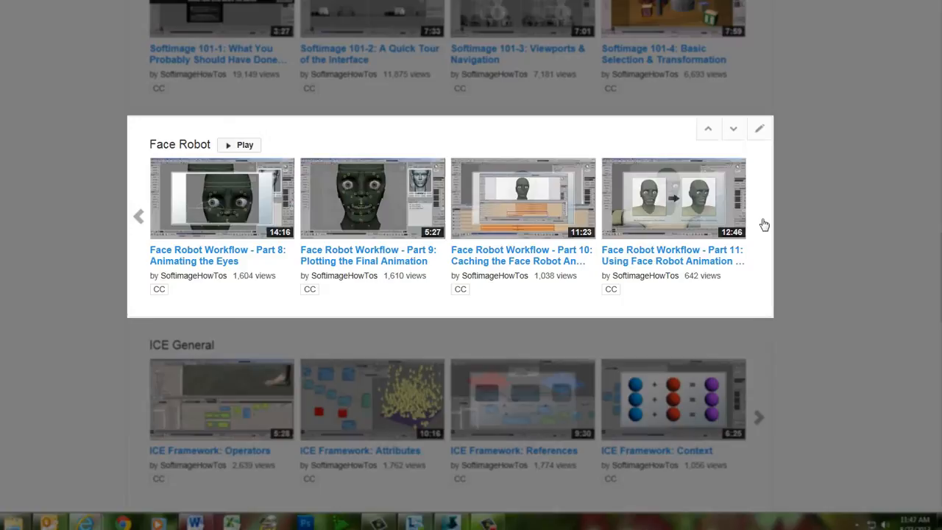
{"action": "mouse_move", "coordinate": [763, 224]}
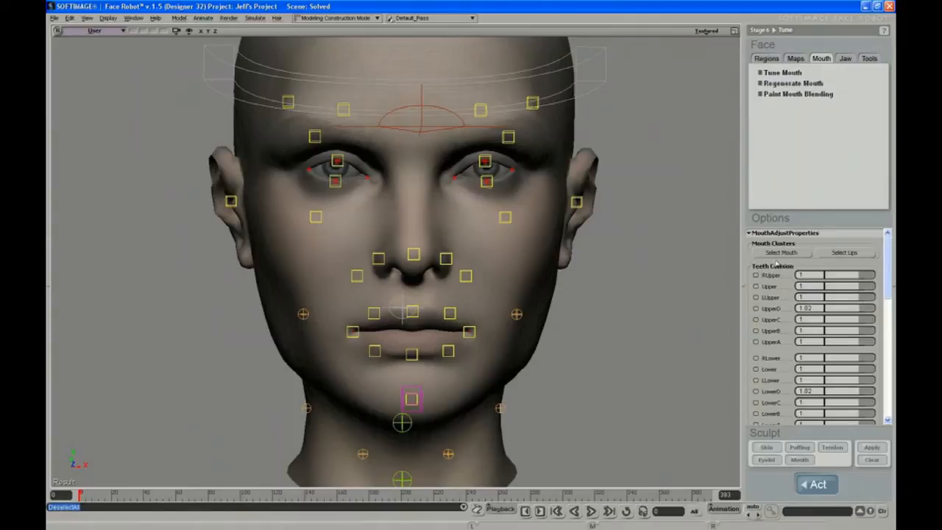
{"action": "mouse_move", "coordinate": [633, 38]}
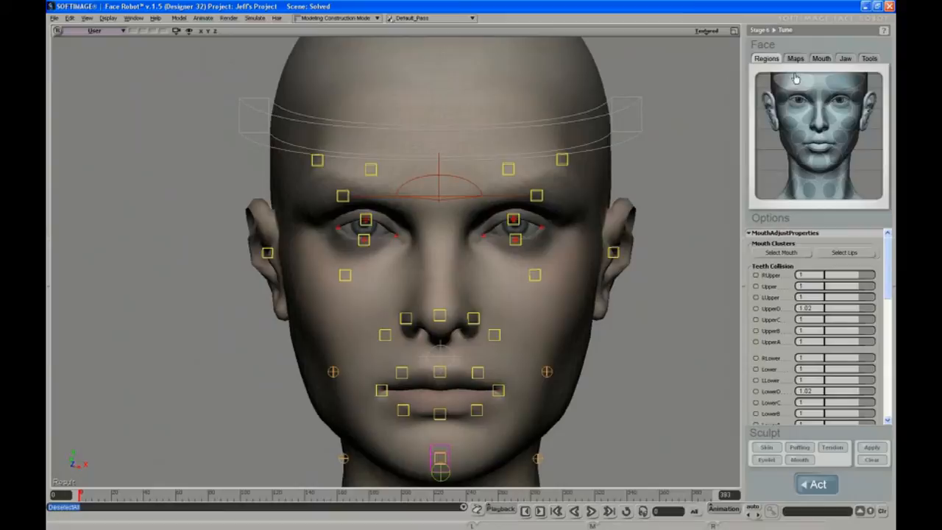
{"action": "mouse_move", "coordinate": [798, 76]}
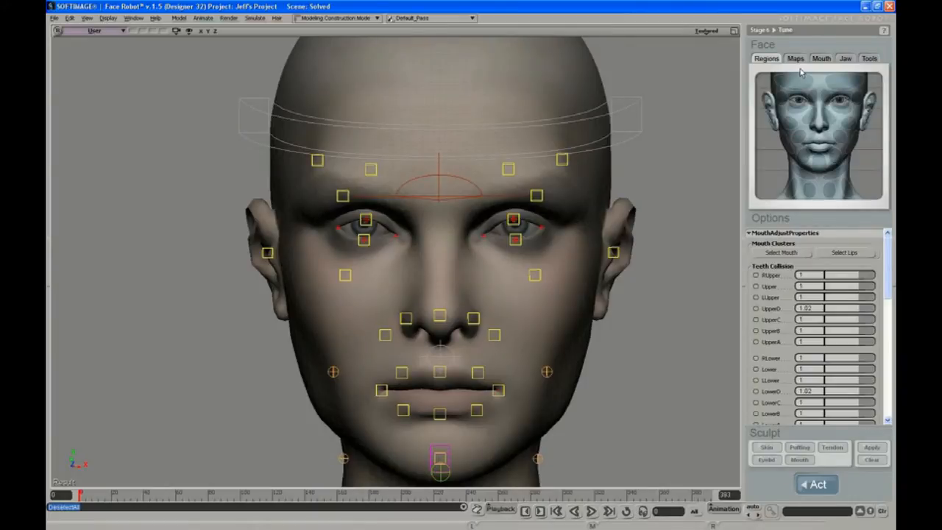
{"action": "mouse_move", "coordinate": [801, 74]}
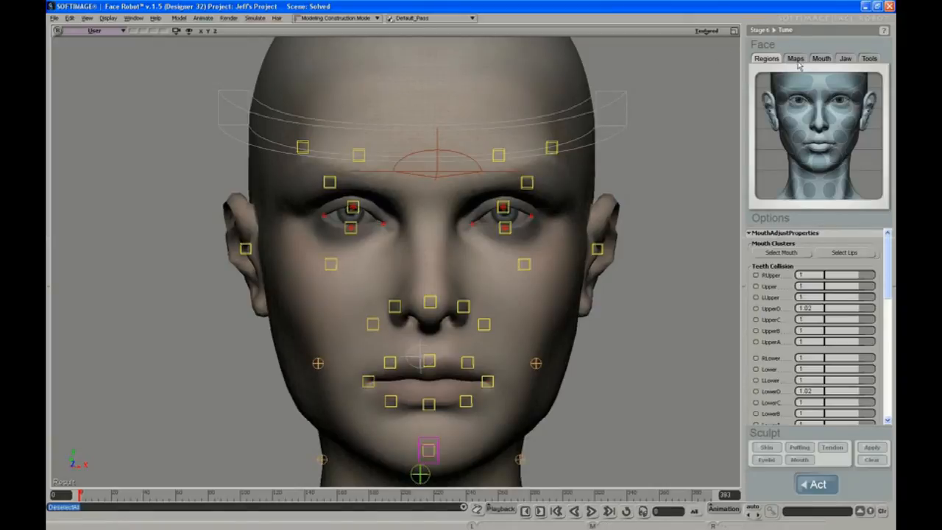
Step: Start Wrinkle Paint from the Maps tasks and stroke yellow lines across the forehead
{"action": "left_click", "coordinate": [794, 59]}
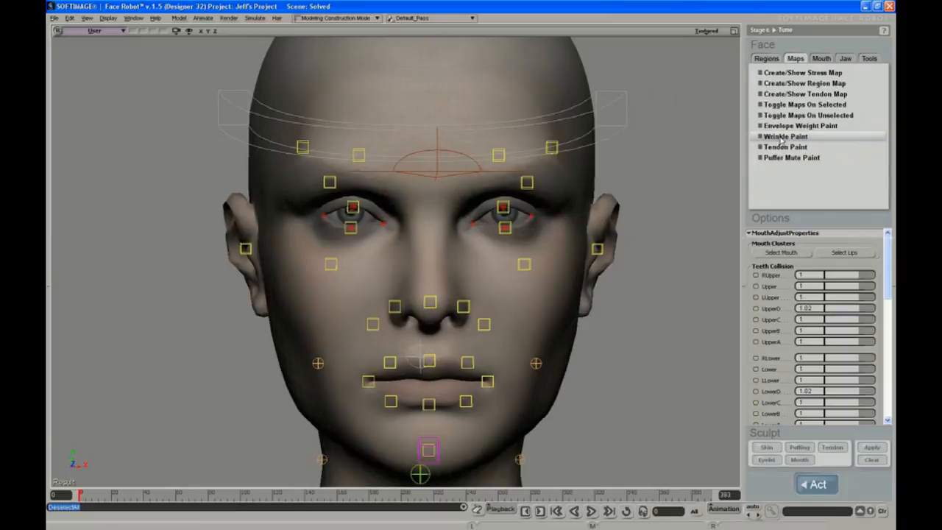
{"action": "left_click", "coordinate": [786, 135]}
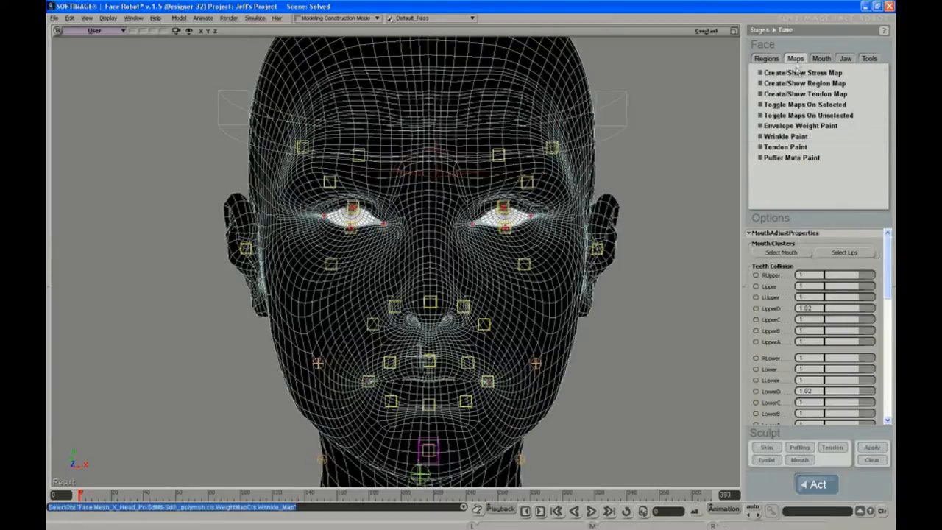
{"action": "left_click", "coordinate": [786, 135]}
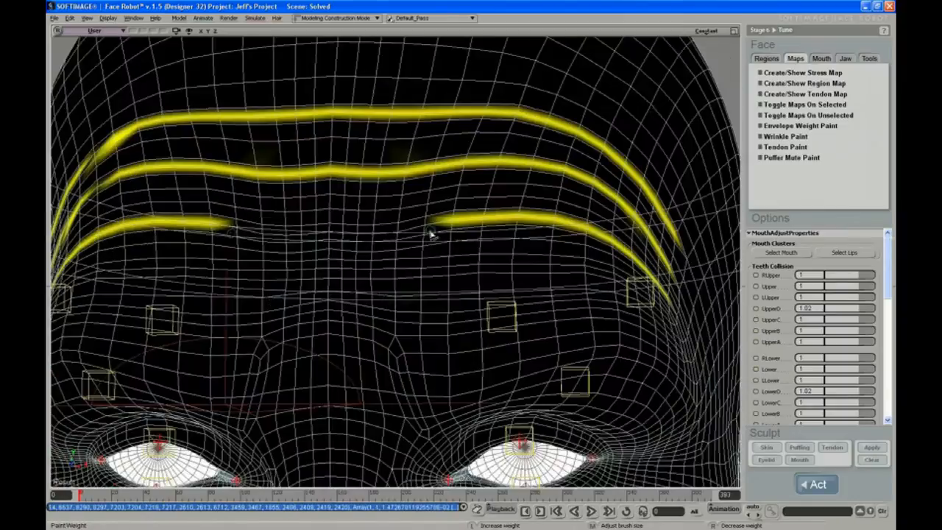
Step: Pull the view back to the whole head and show the painted wrinkle map
{"action": "left_click_drag", "start_coordinate": [430, 234], "coordinate": [233, 253]}
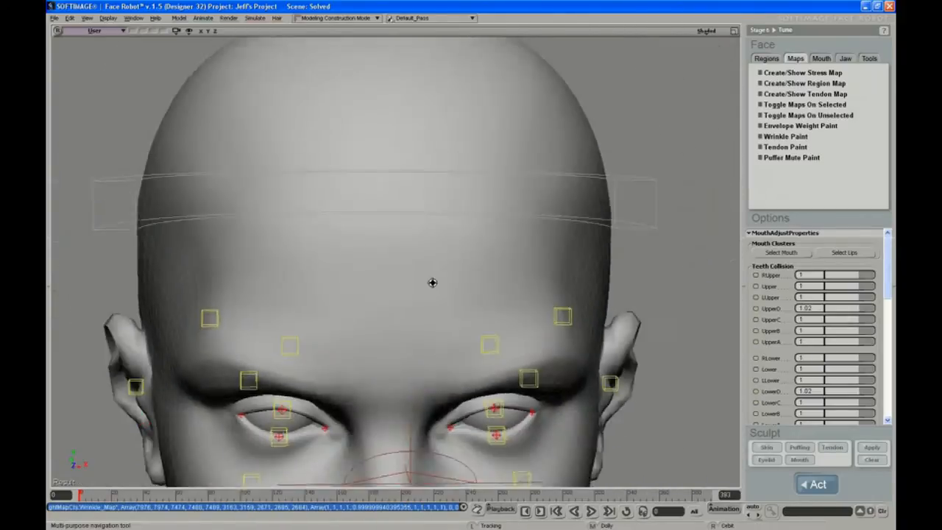
{"action": "left_click", "coordinate": [786, 135]}
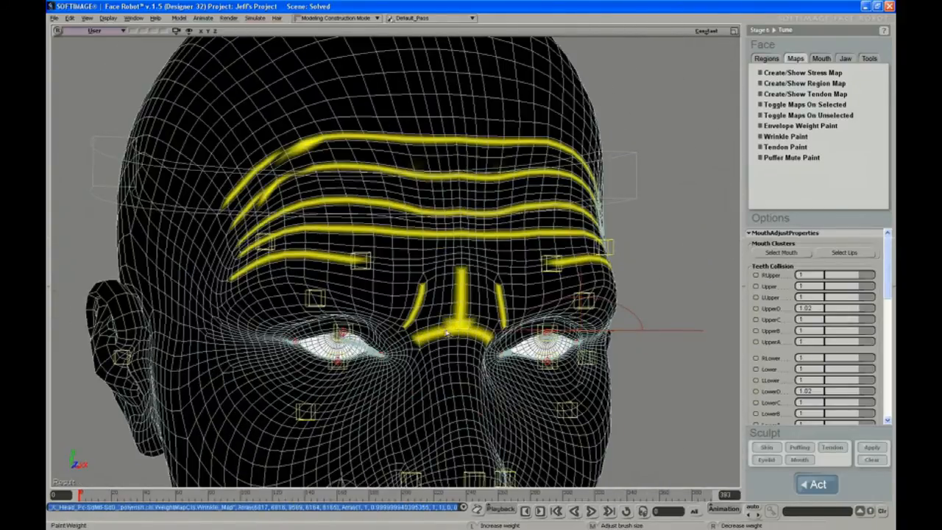